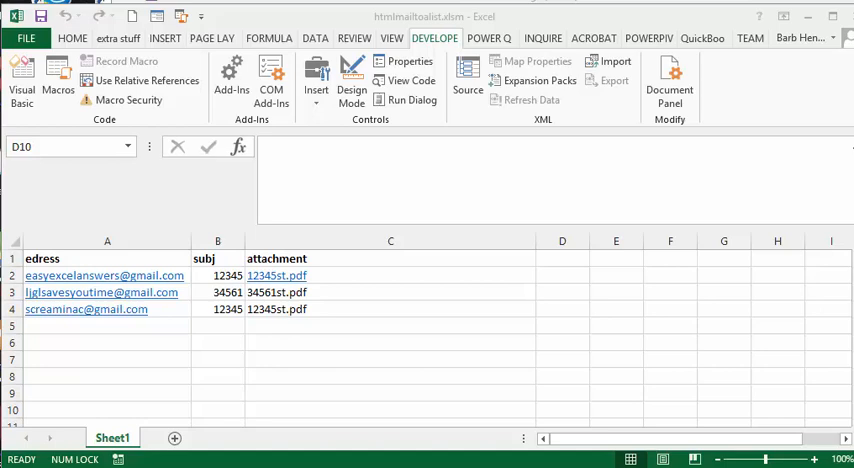
mouse_move(764, 80)
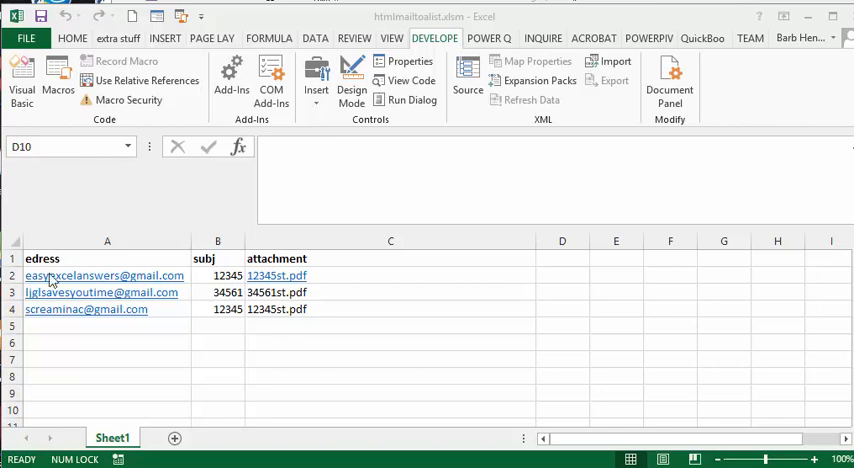
mouse_move(55, 292)
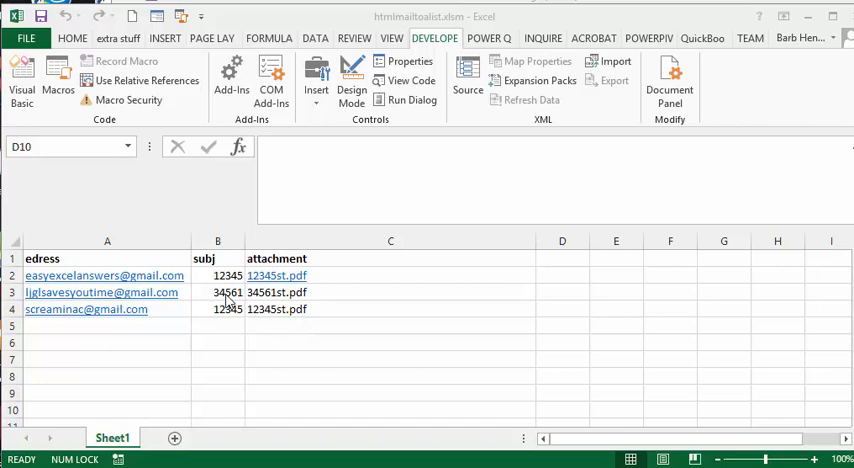
mouse_move(105, 292)
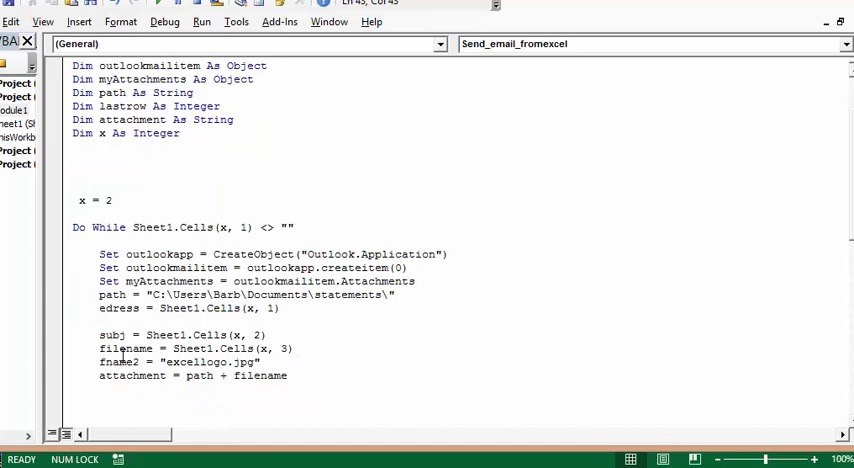
mouse_move(339, 351)
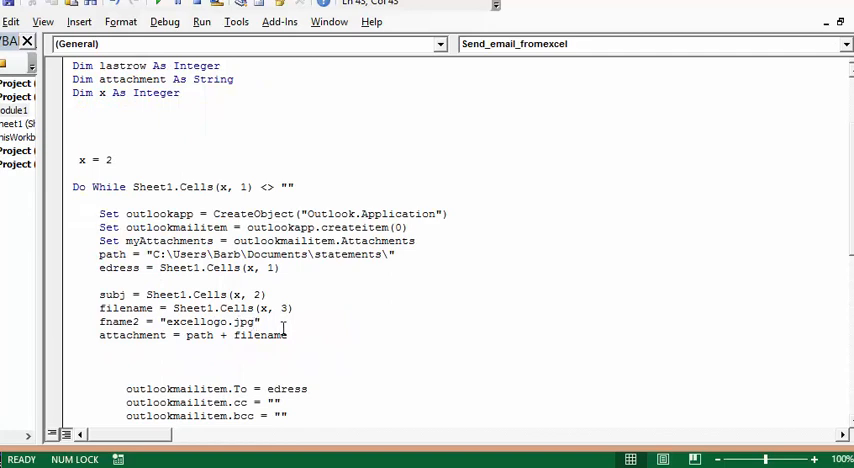
scroll("down", 3)
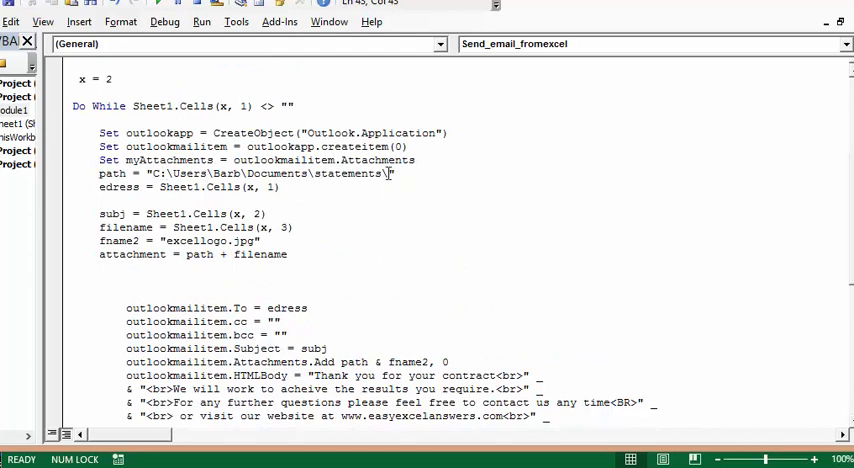
scroll("down", 3)
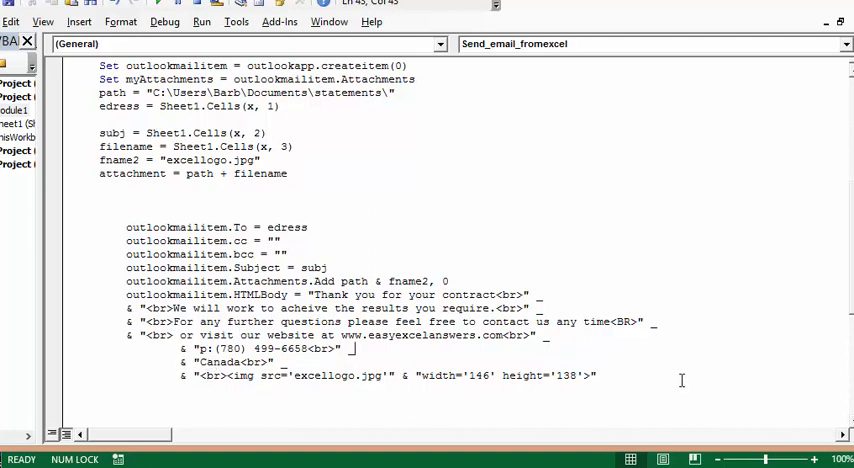
scroll("down", 3)
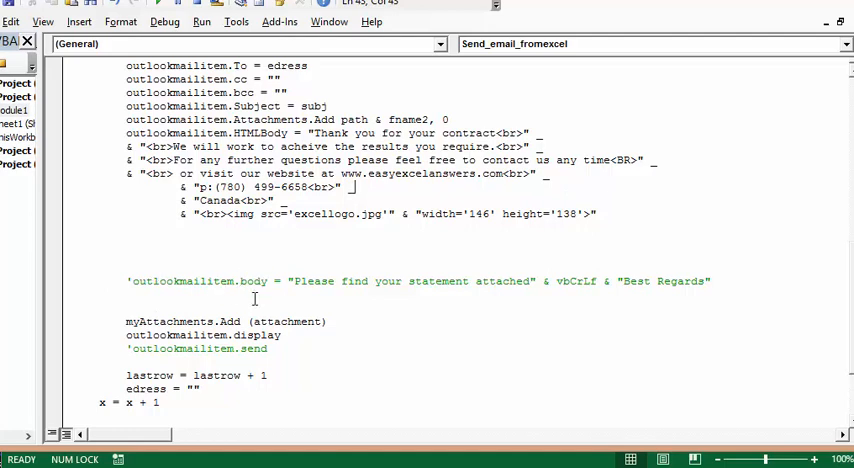
mouse_move(598, 277)
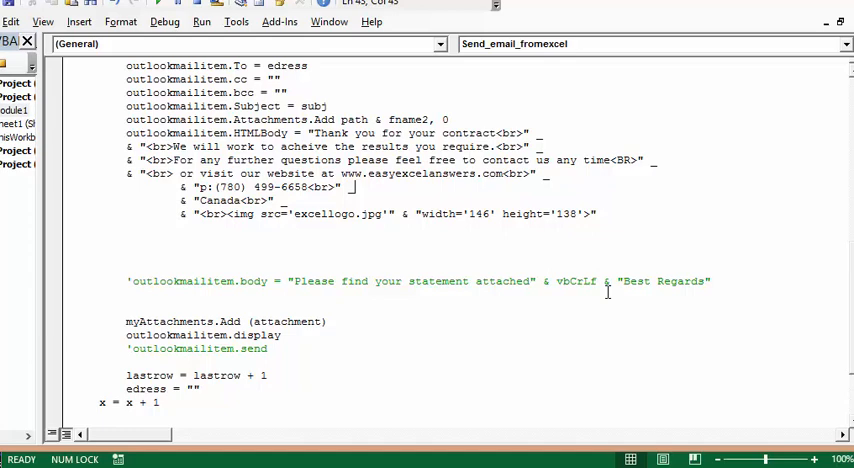
mouse_move(360, 331)
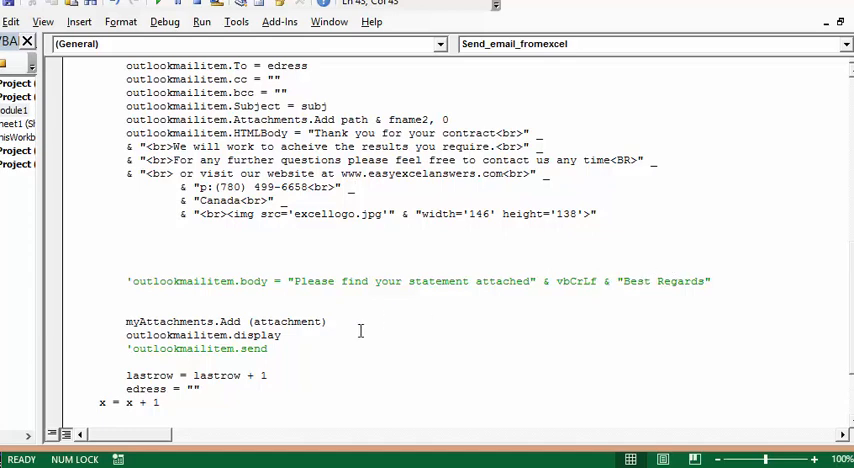
mouse_move(155, 335)
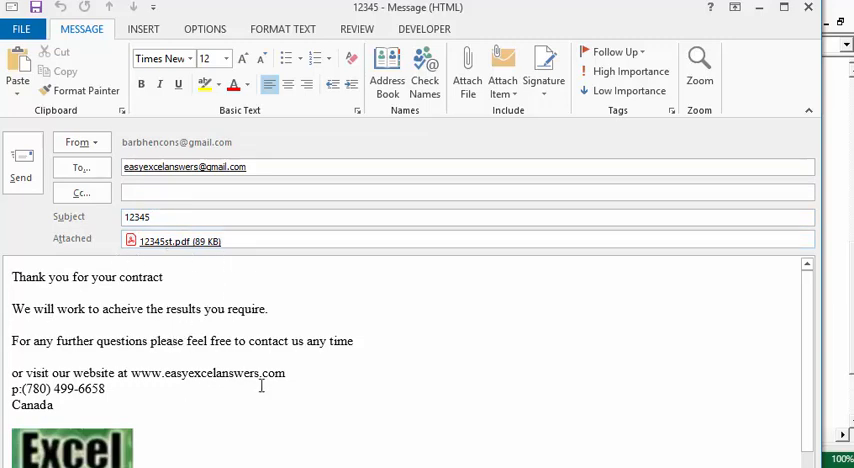
scroll("down", 3)
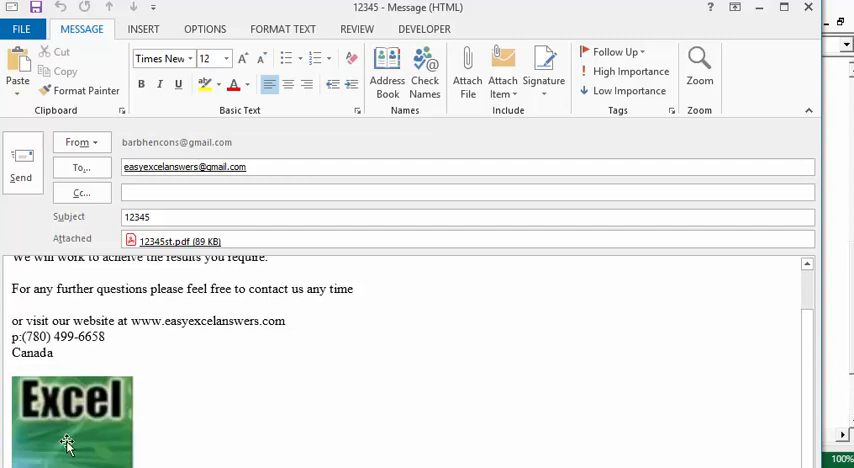
mouse_move(98, 383)
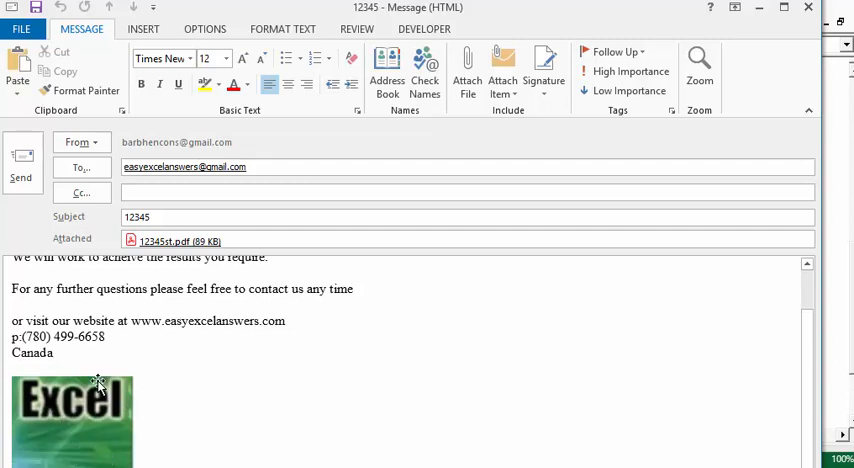